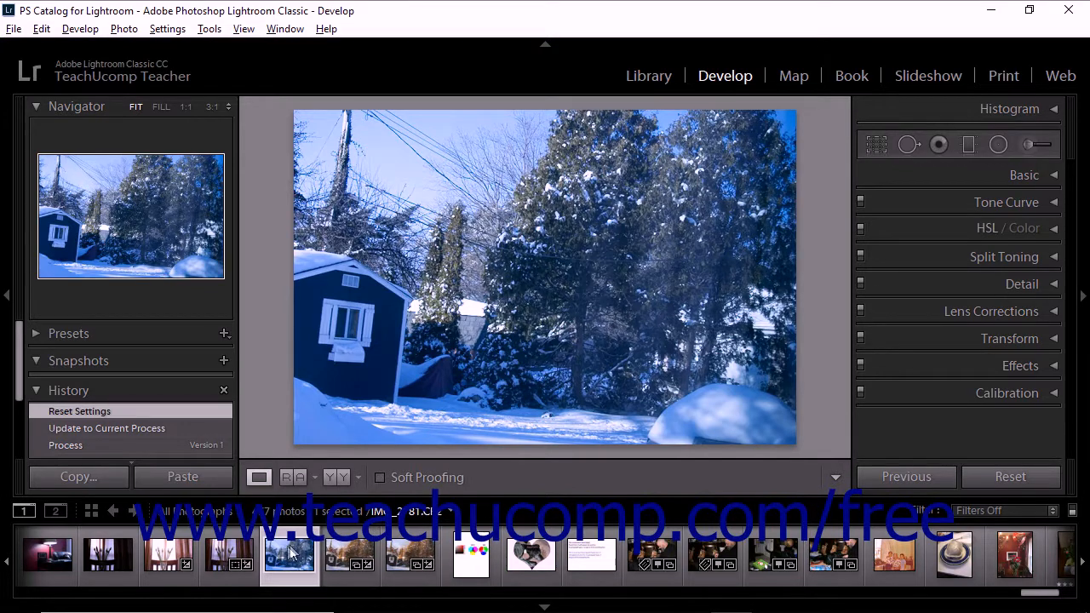
pyautogui.moveTo(400, 498)
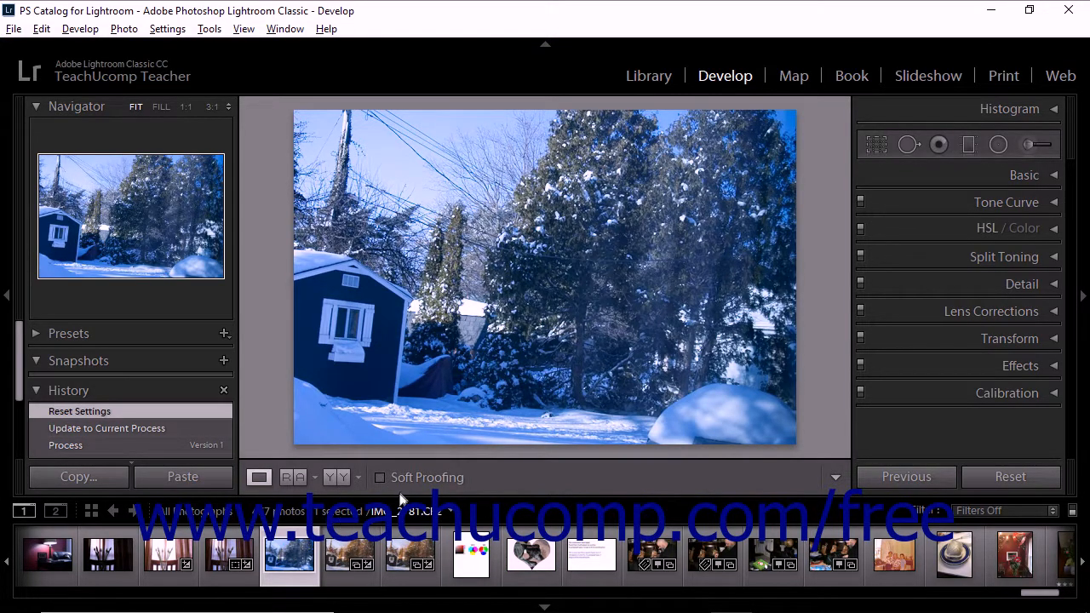
pyautogui.moveTo(380, 476)
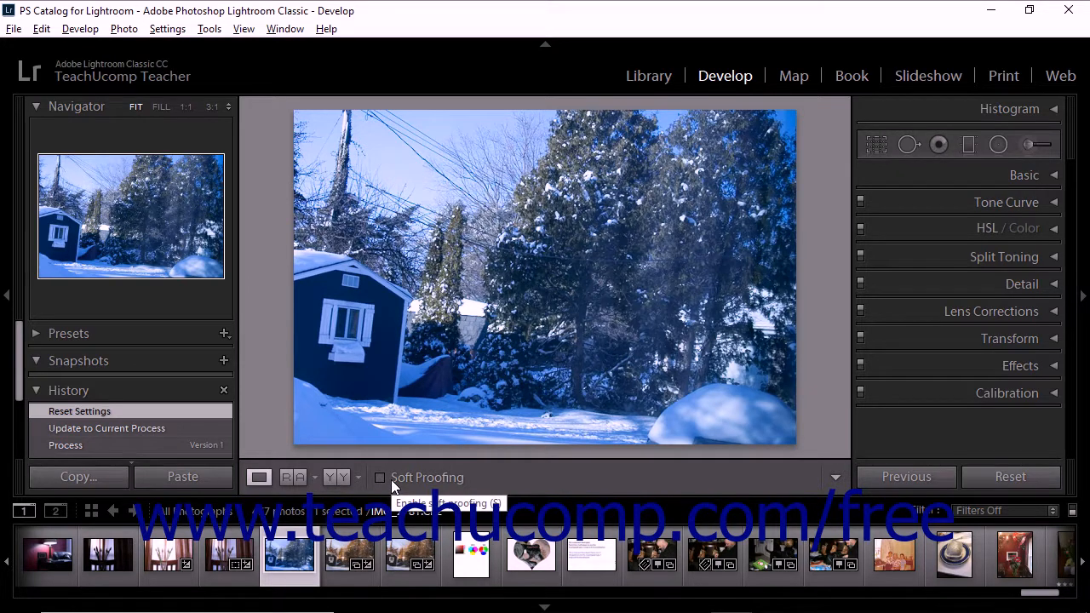
# Enable Soft Proofing on the snowy shed photo and glance at the toolbar items menu.
pyautogui.click(381, 477)
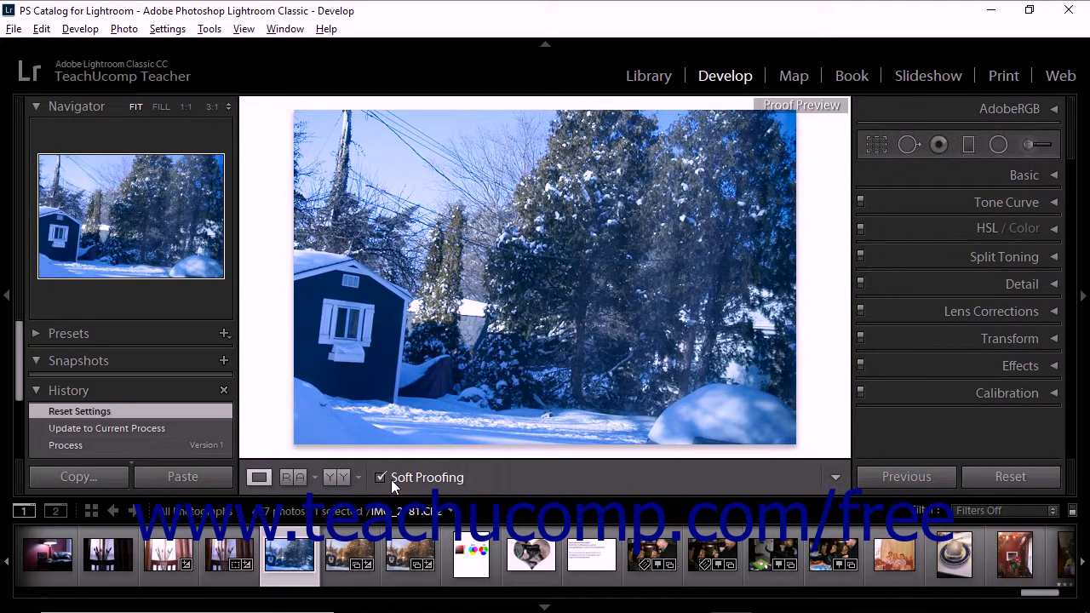
pyautogui.click(834, 477)
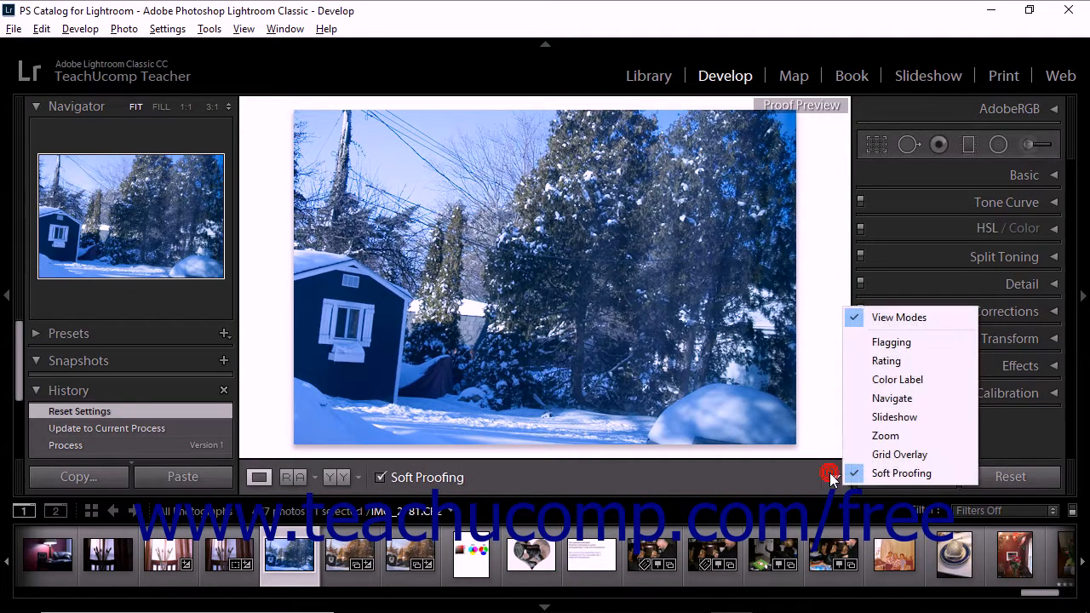
pyautogui.click(831, 475)
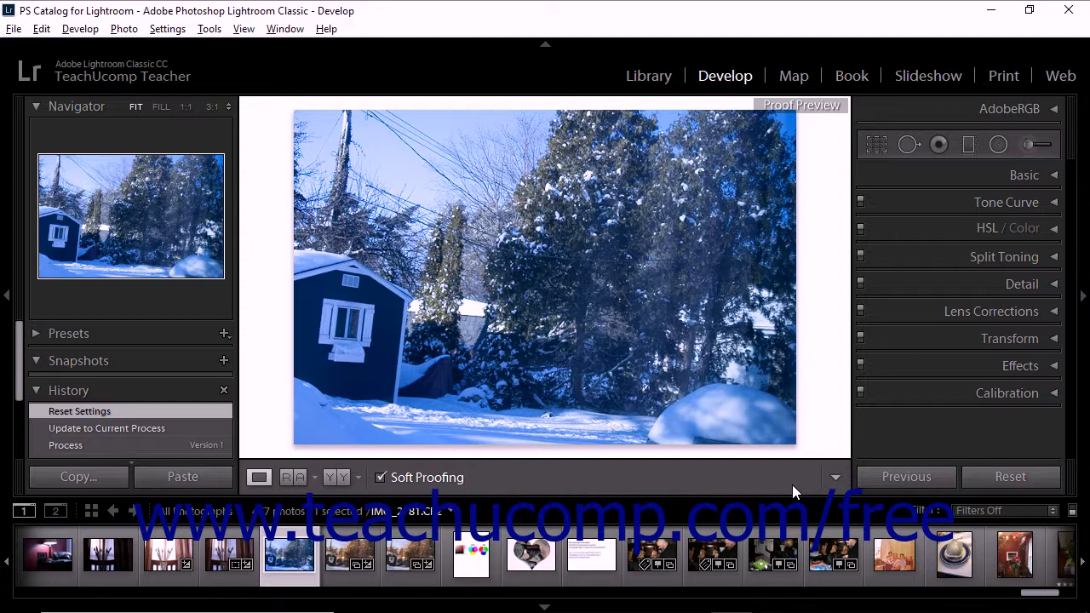
pyautogui.moveTo(831, 88)
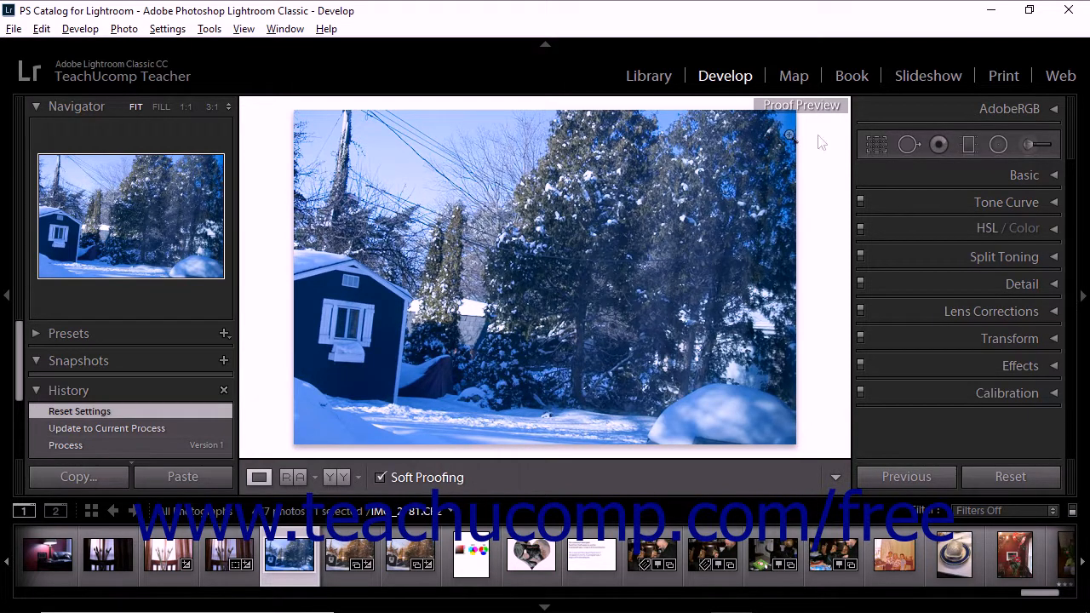
pyautogui.moveTo(1008, 109)
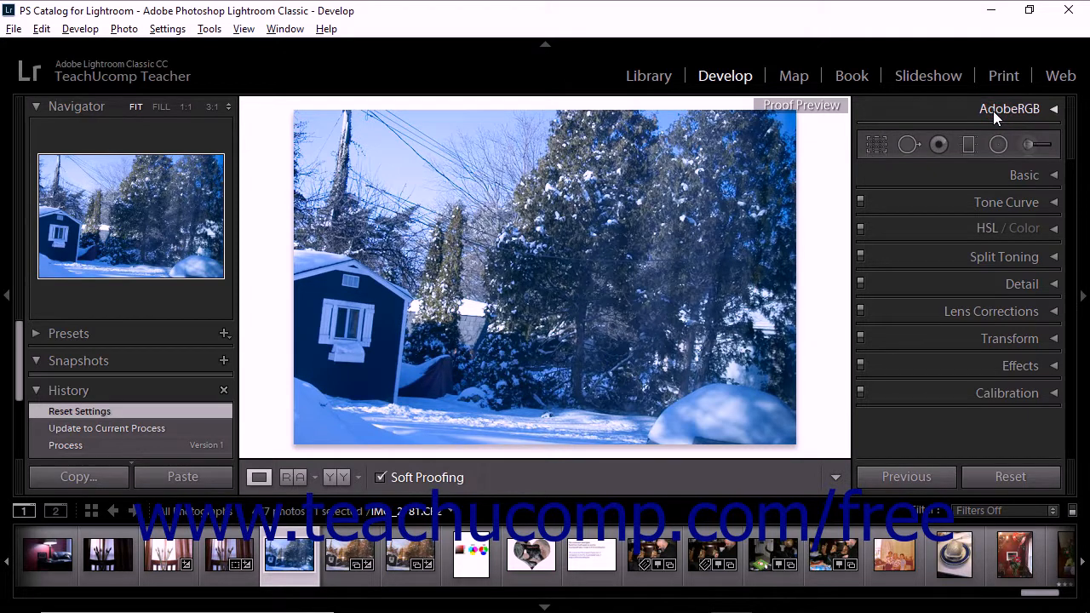
# Show the AdobeRGB (1998) Soft Proofing panel with the monitor gamut warning overlay enabled.
pyautogui.click(1054, 109)
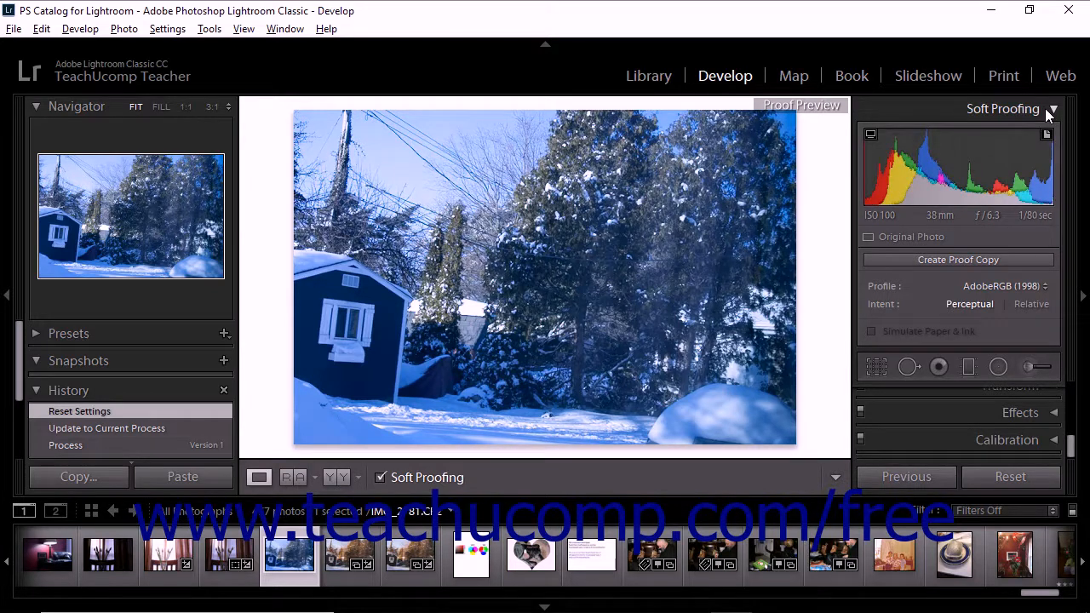
pyautogui.click(870, 134)
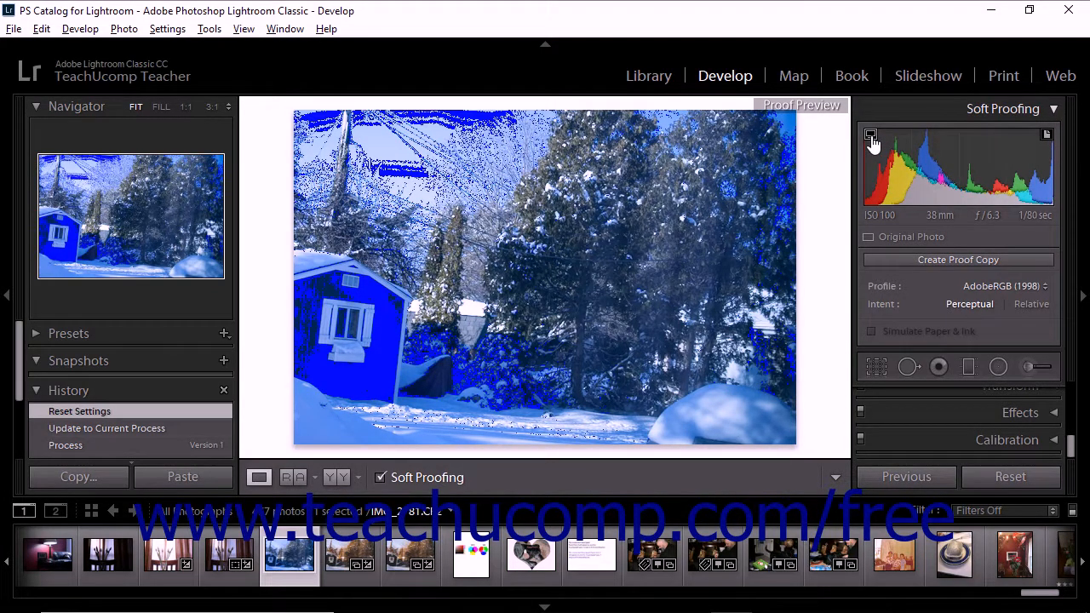
pyautogui.moveTo(872, 136)
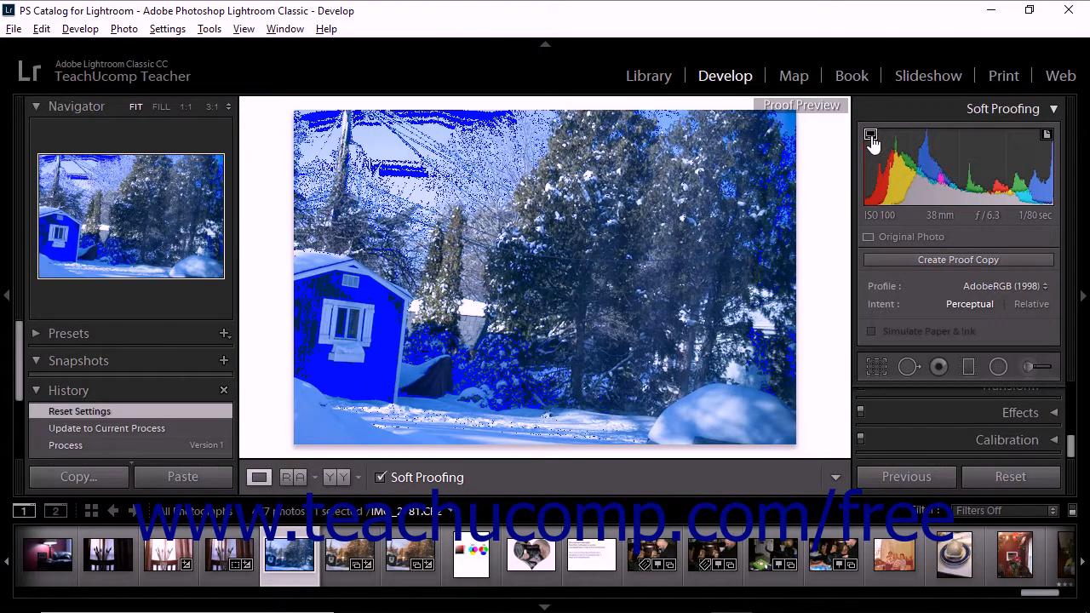
pyautogui.moveTo(870, 137)
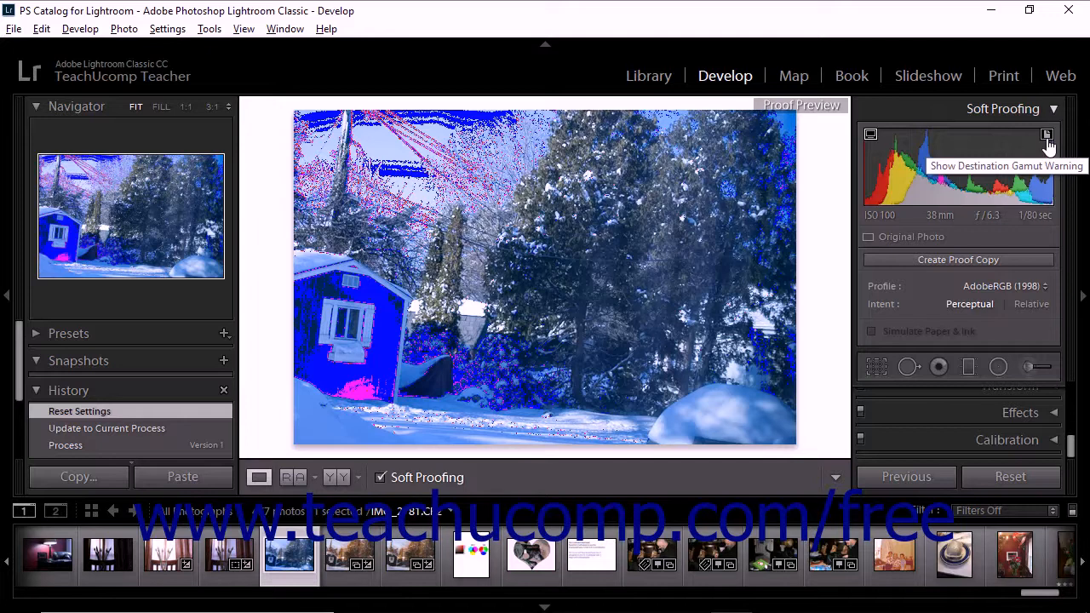
# Try the destination gamut warning, then switch off both monitor and destination gamut warnings.
pyautogui.click(1046, 134)
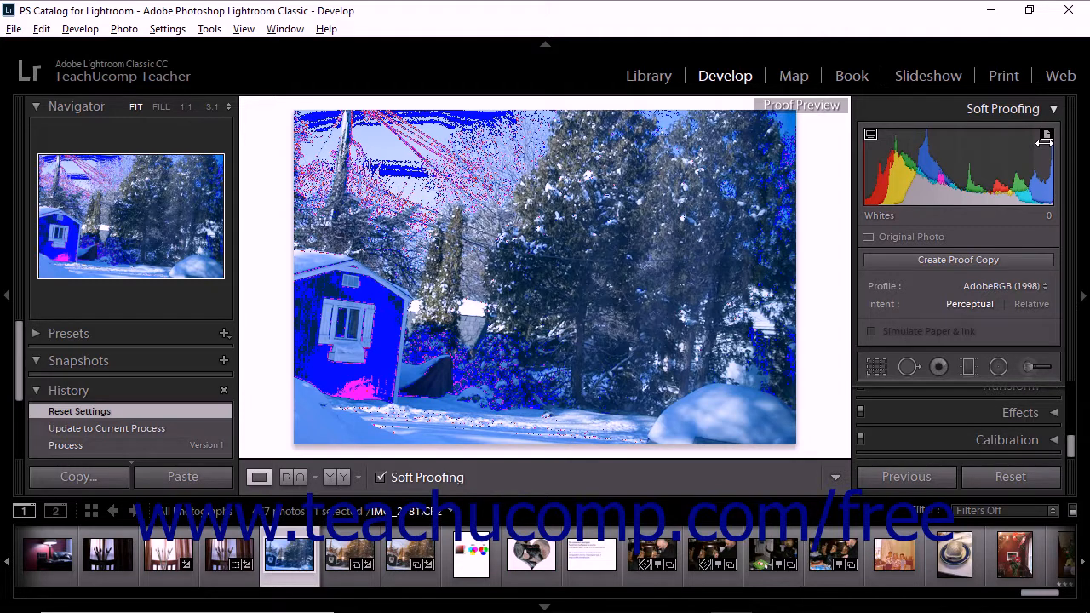
pyautogui.moveTo(355, 392)
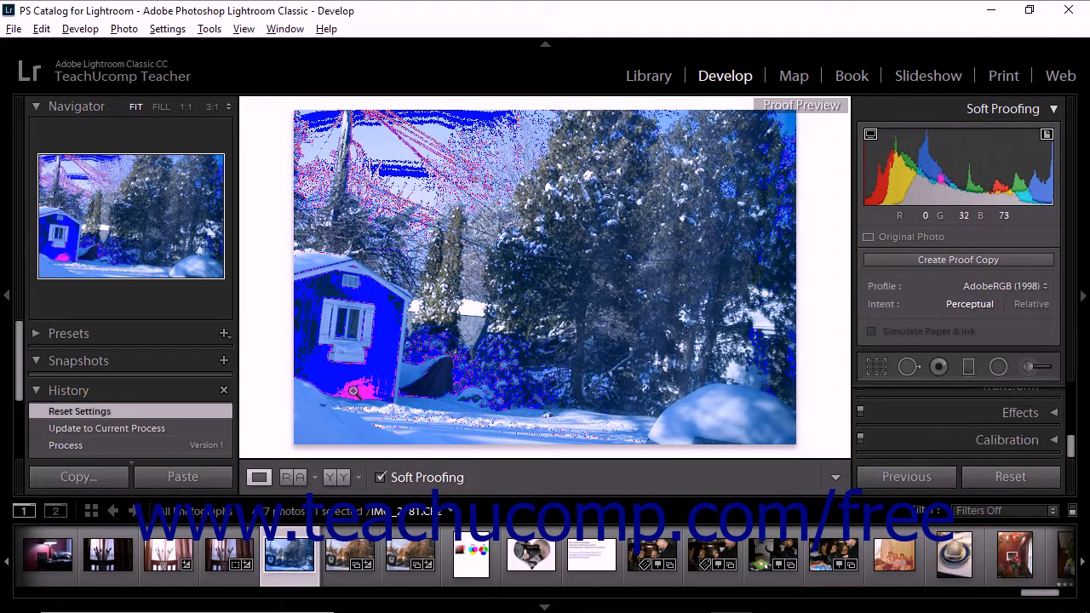
pyautogui.moveTo(371, 405)
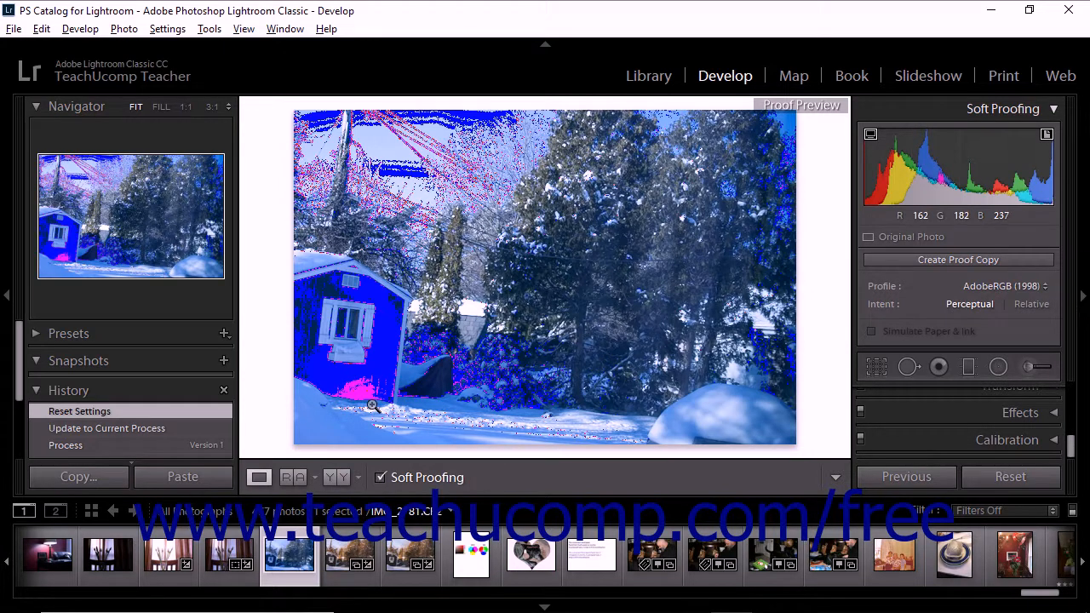
pyautogui.moveTo(371, 405)
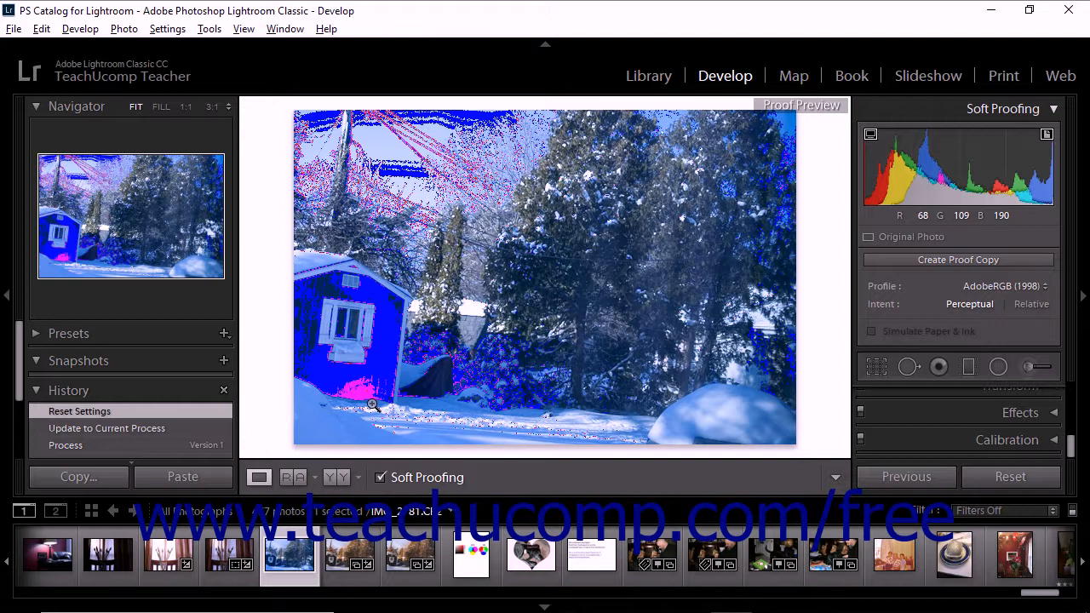
pyautogui.click(1046, 134)
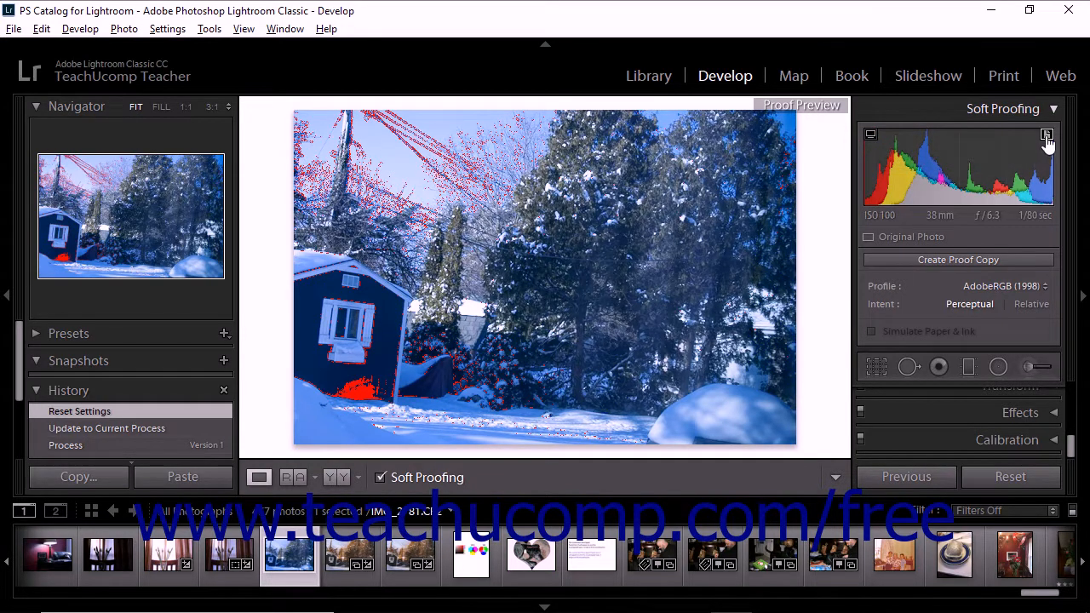
pyautogui.click(1046, 136)
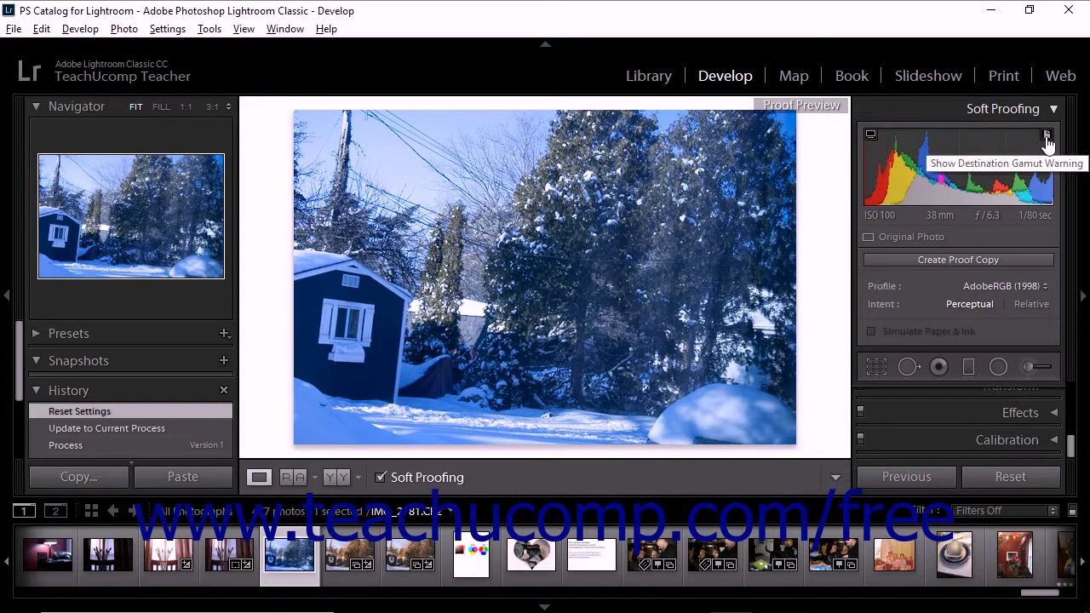
pyautogui.moveTo(1020, 230)
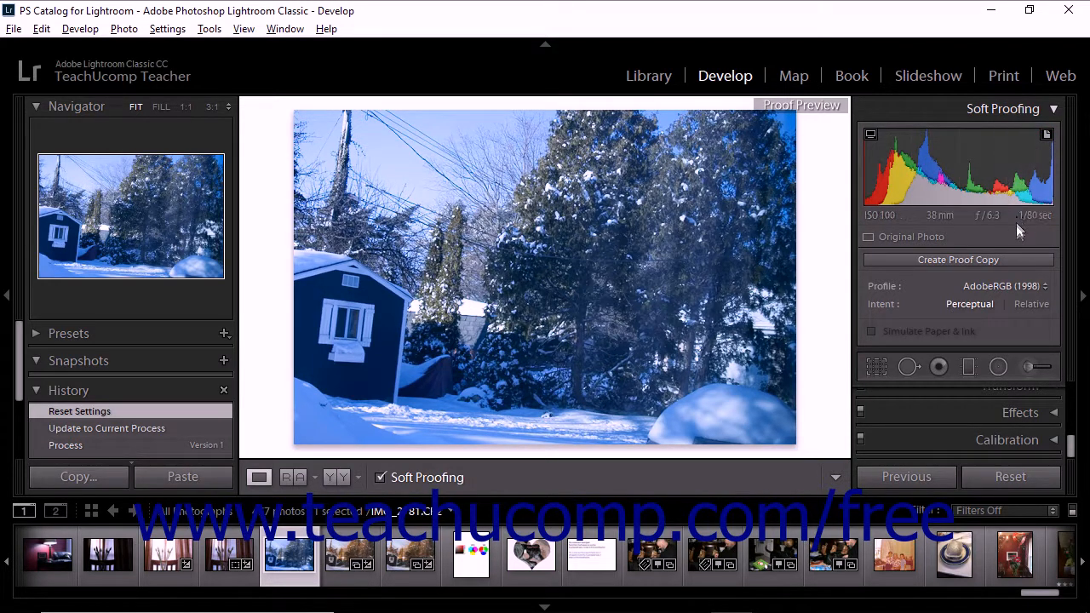
pyautogui.click(1005, 286)
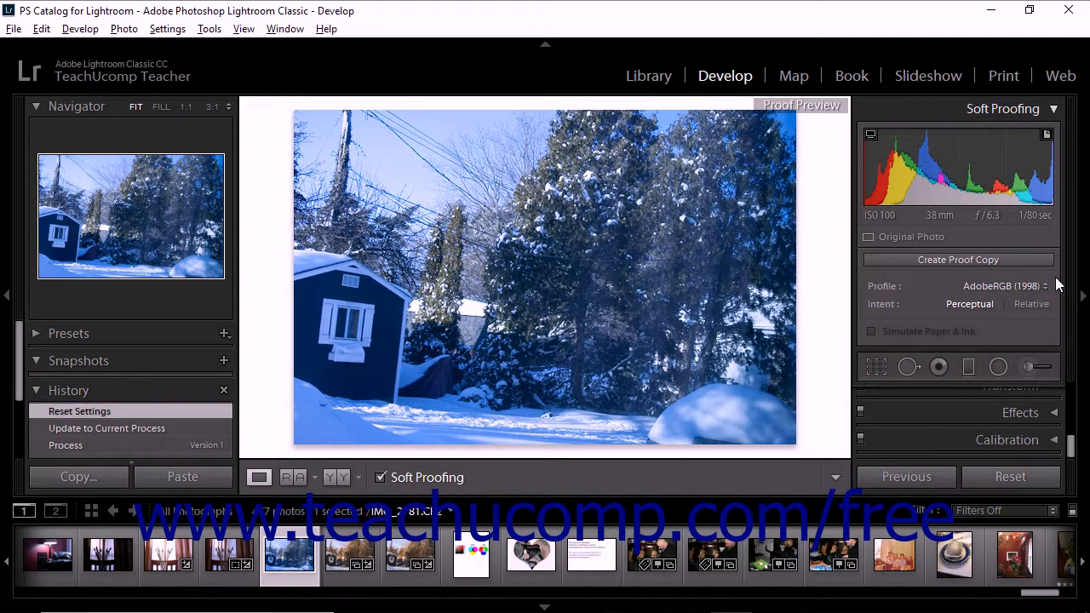
pyautogui.moveTo(971, 303)
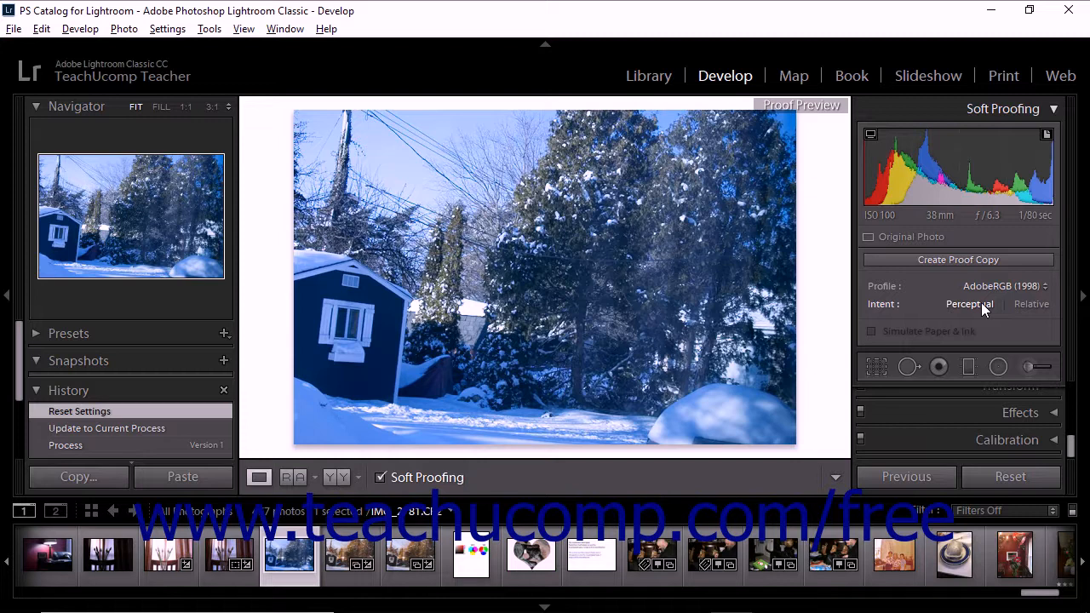
pyautogui.moveTo(1025, 303)
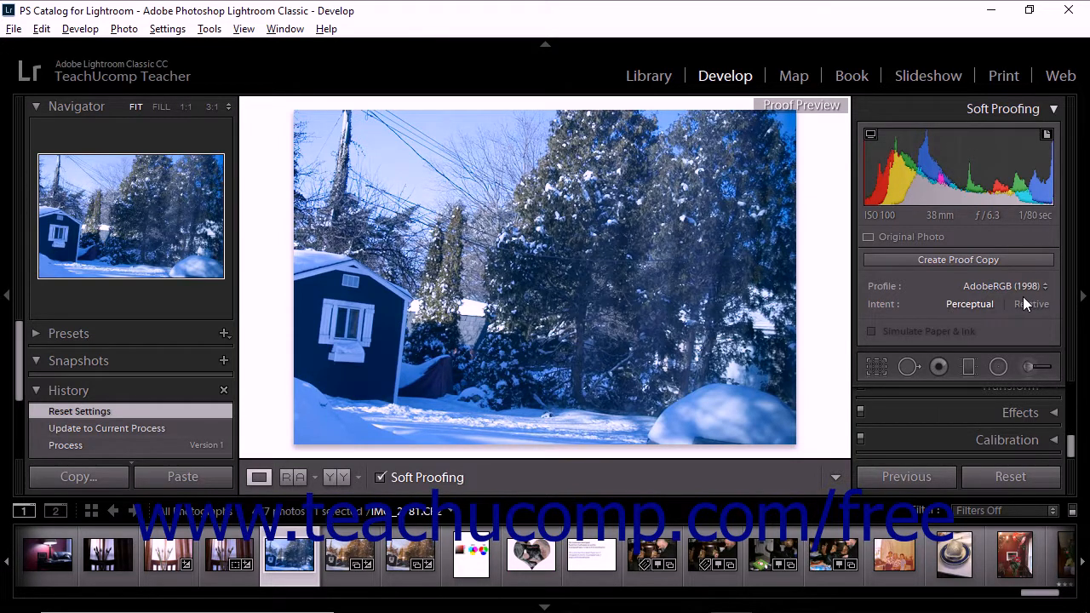
pyautogui.moveTo(969, 303)
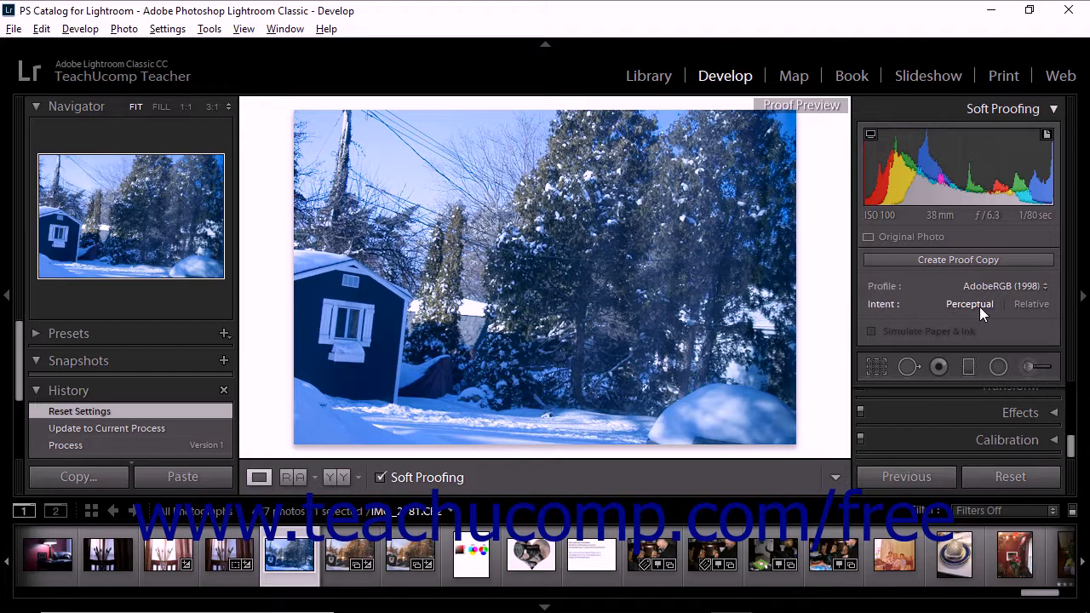
pyautogui.moveTo(969, 303)
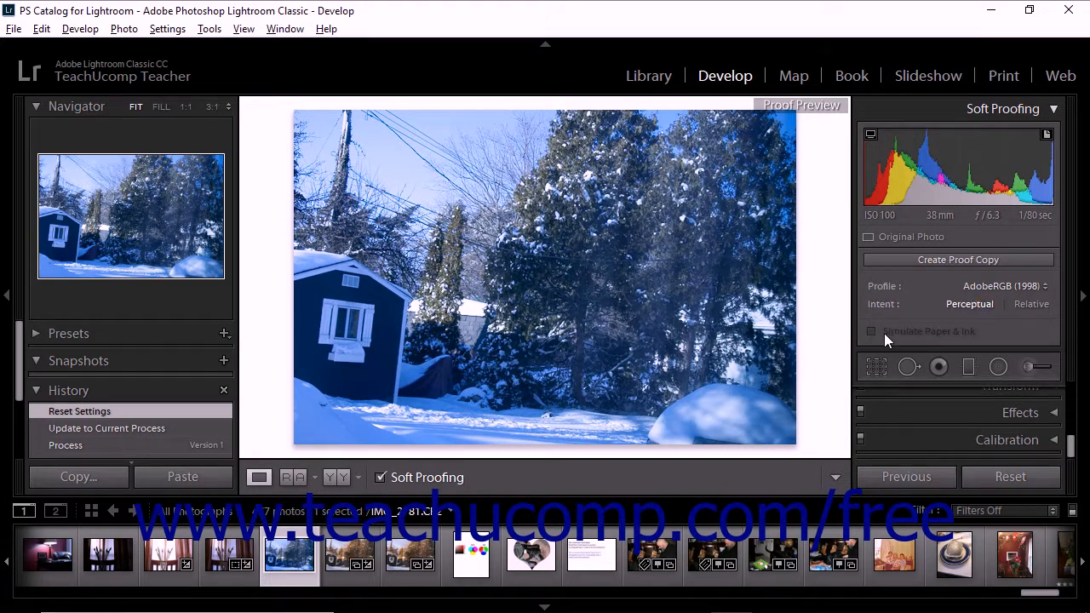
pyautogui.moveTo(878, 339)
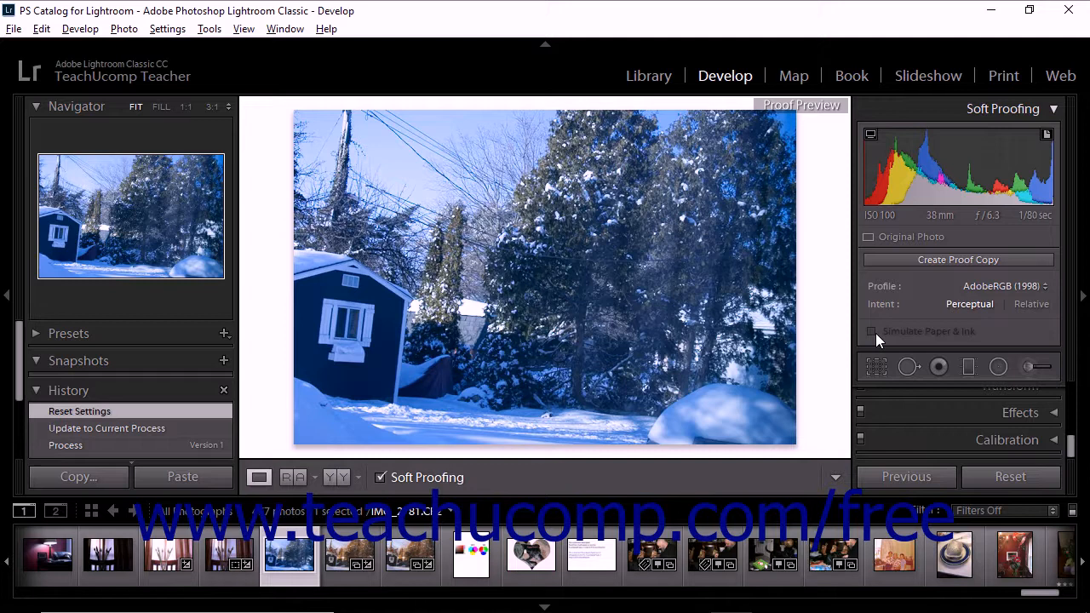
pyautogui.moveTo(950, 298)
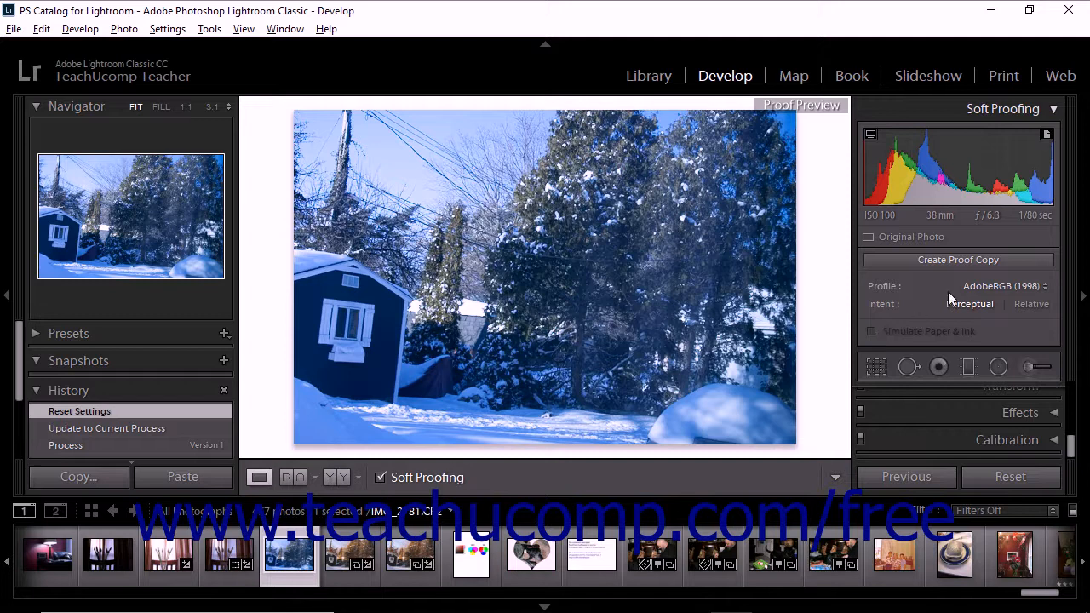
pyautogui.moveTo(957, 259)
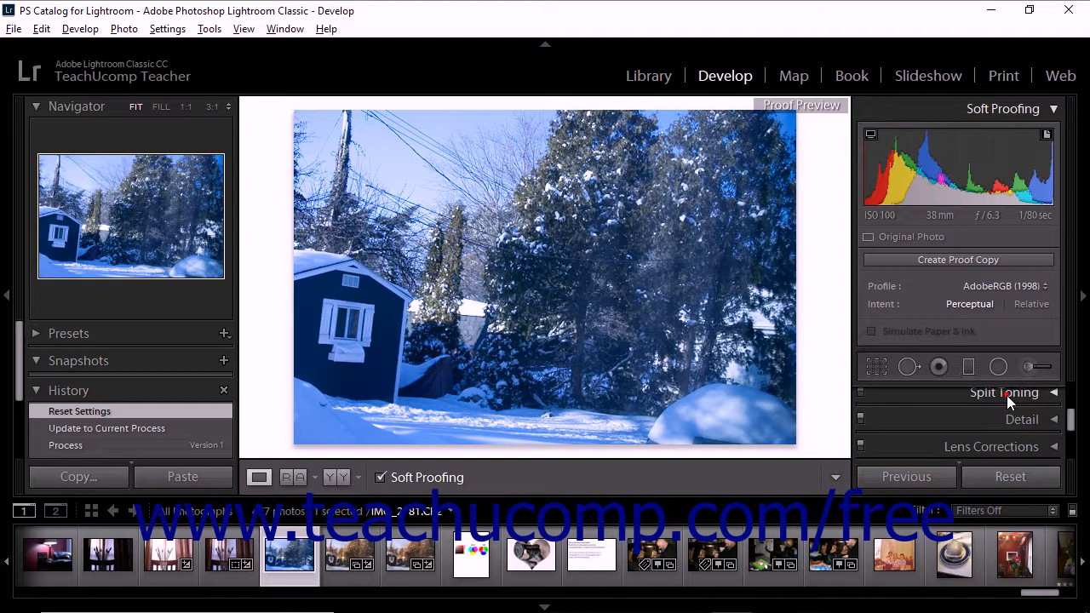
# Raise the Split Toning highlights hue to 146, triggering the Create Proof Copy prompt.
pyautogui.click(1005, 392)
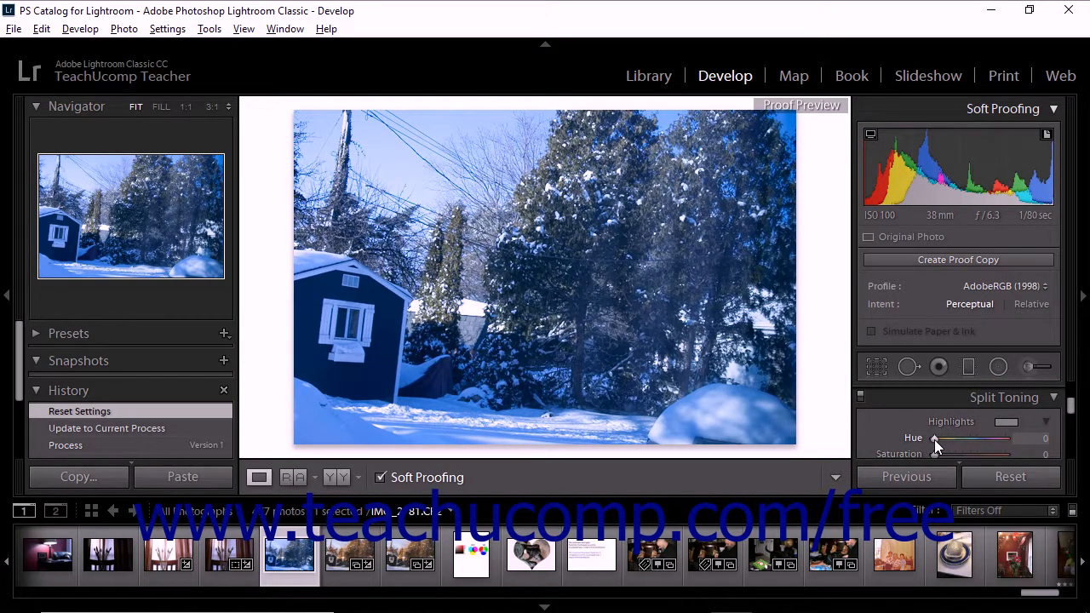
pyautogui.moveTo(935, 438); pyautogui.dragTo(967, 438)
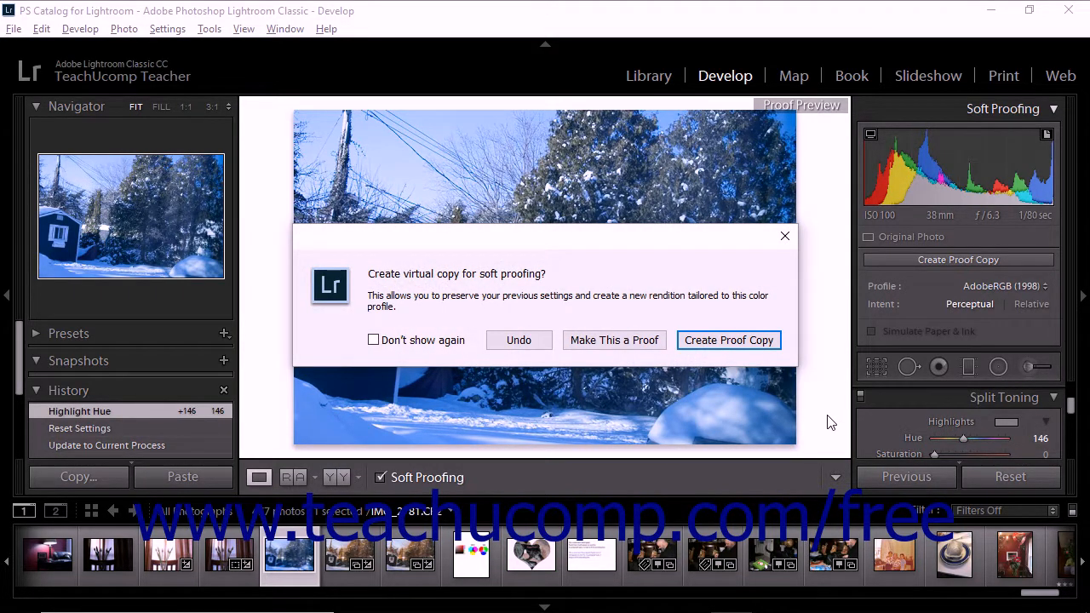
pyautogui.moveTo(814, 417)
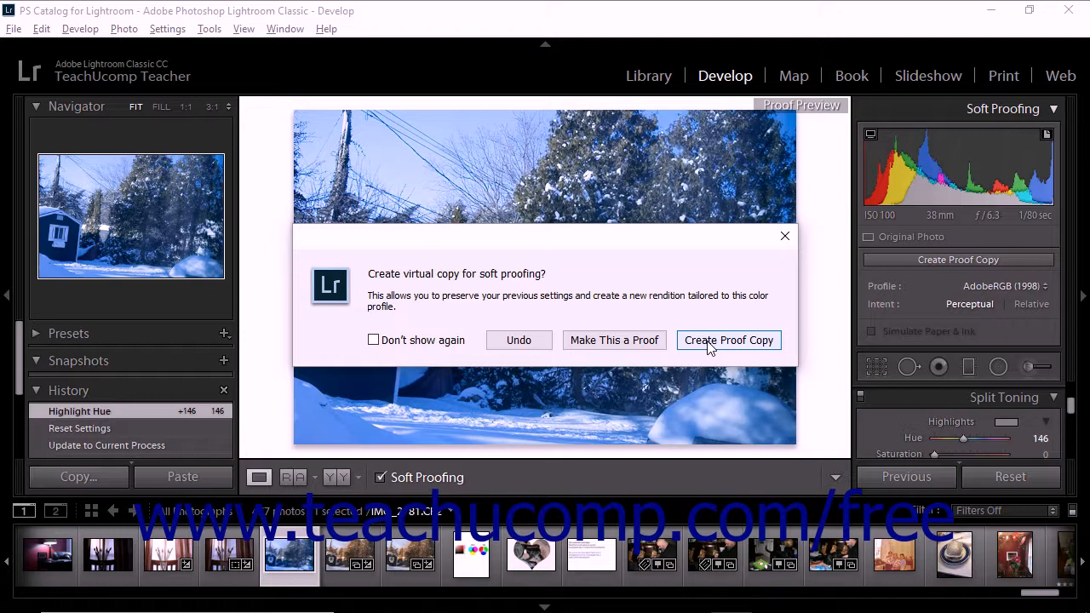
pyautogui.moveTo(613, 341)
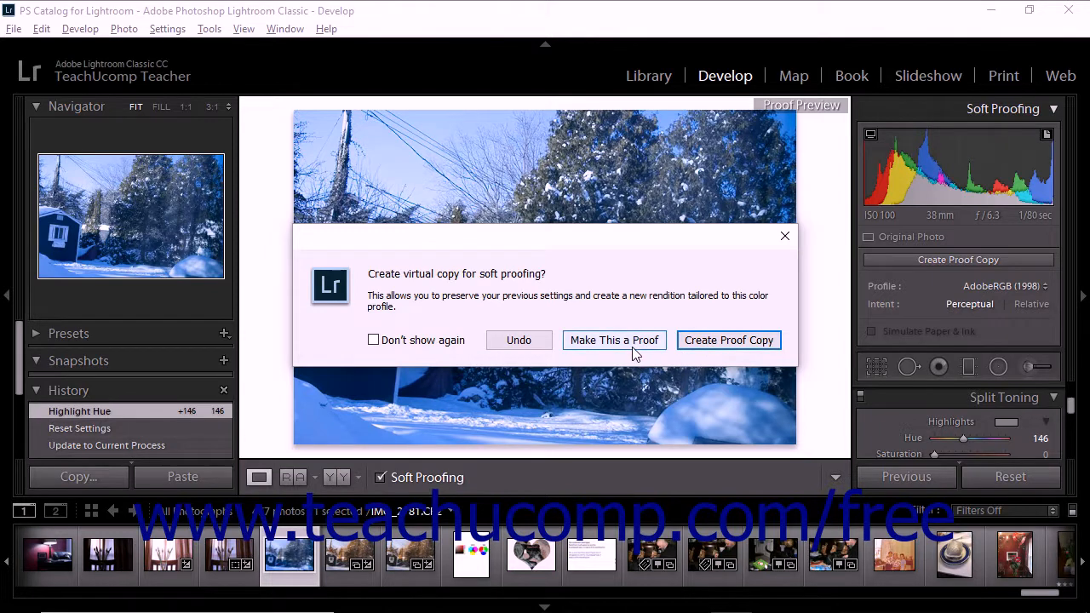